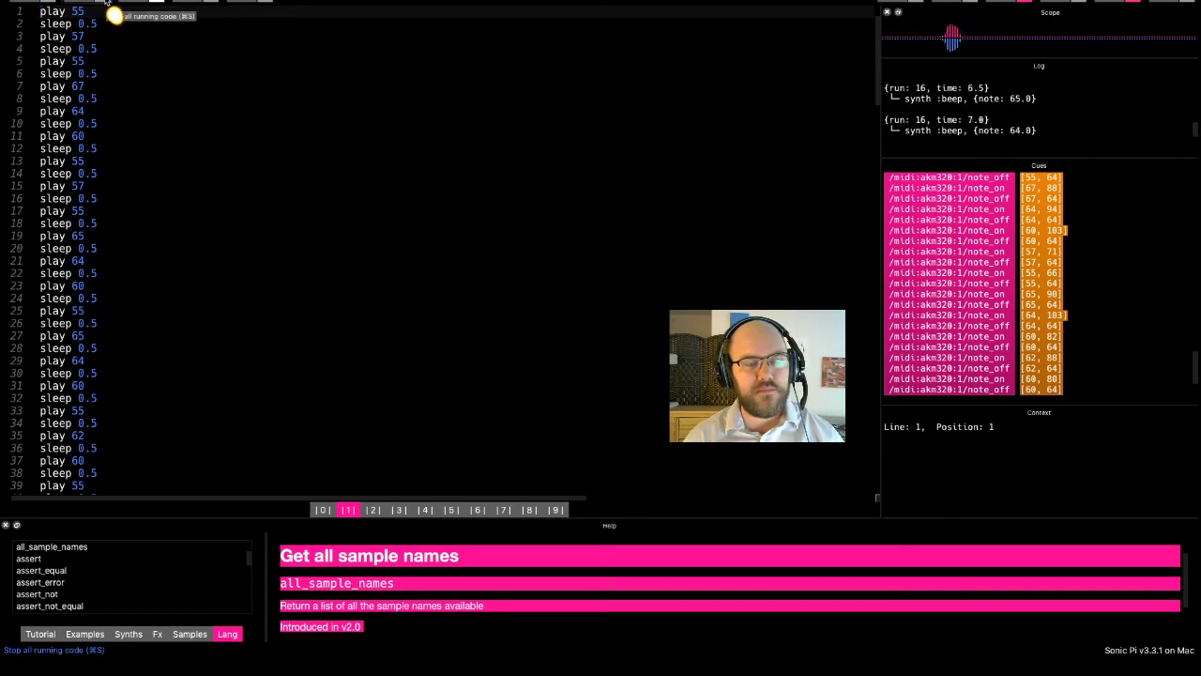
Step: Stop the Happy Birthday tune playing in Sonic Pi
{"action": "left_click", "coordinate": [54, 649]}
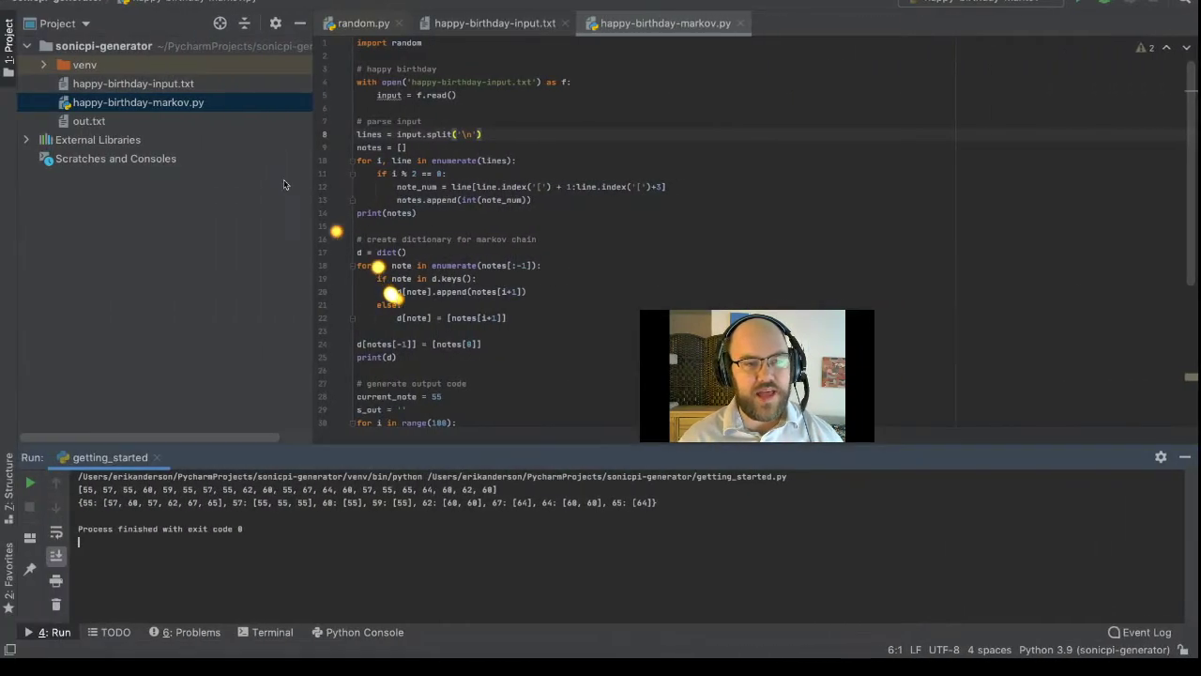
Step: Inspect happy-birthday-input.txt, picking out the third-line note_off event and note number 55
{"action": "left_click", "coordinate": [495, 23]}
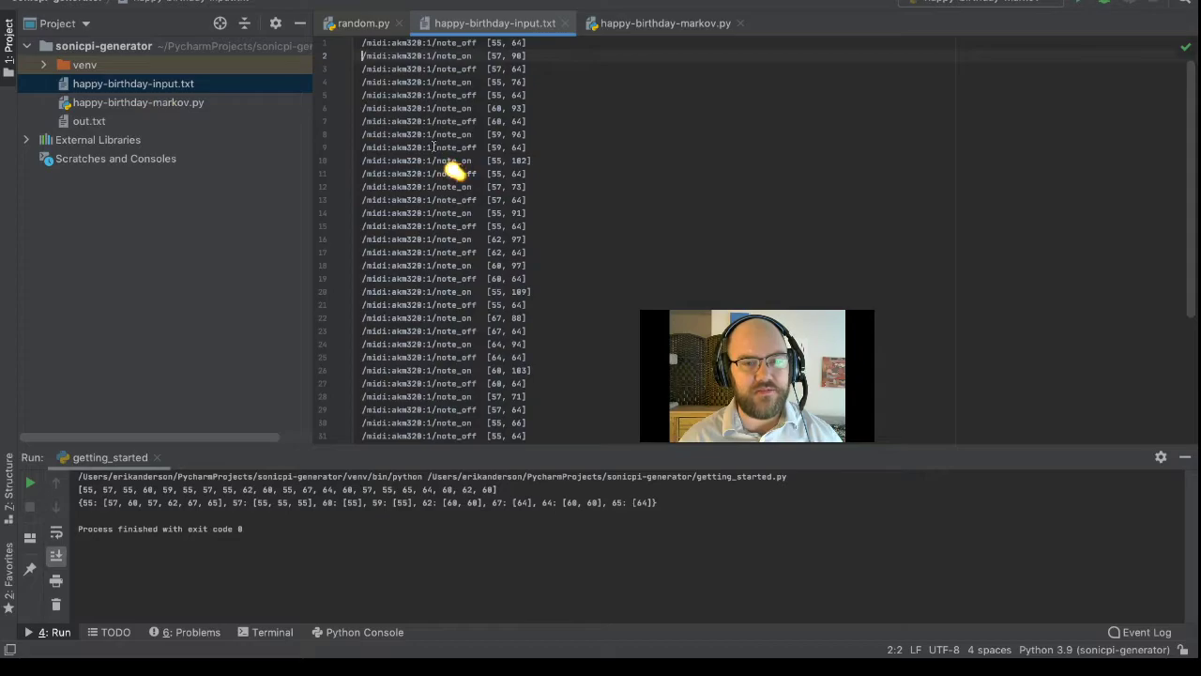
{"action": "mouse_move", "coordinate": [521, 88]}
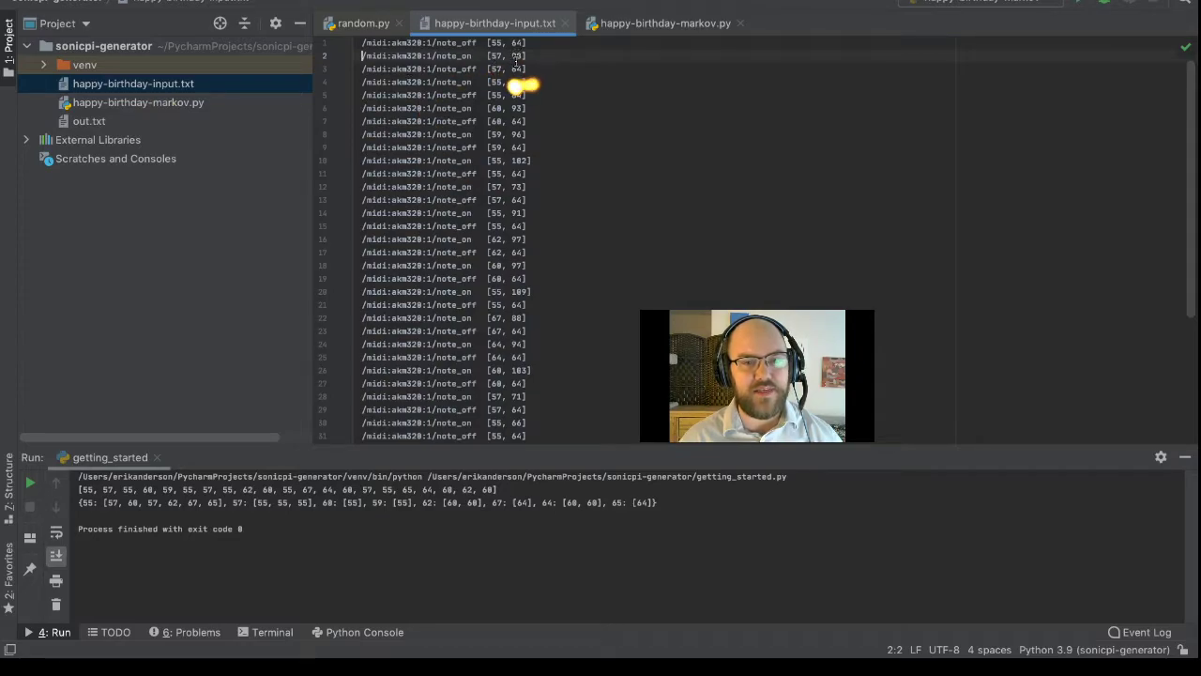
{"action": "scroll", "scroll_direction": "down", "scroll_amount": 3}
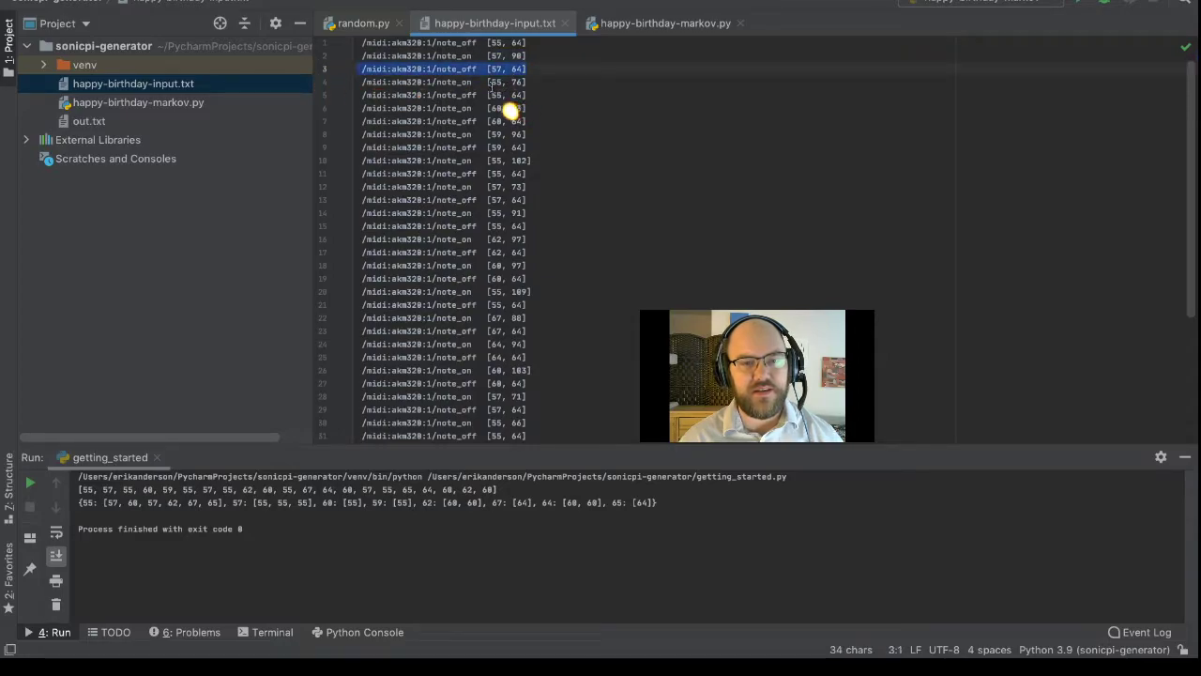
{"action": "left_click", "coordinate": [495, 81]}
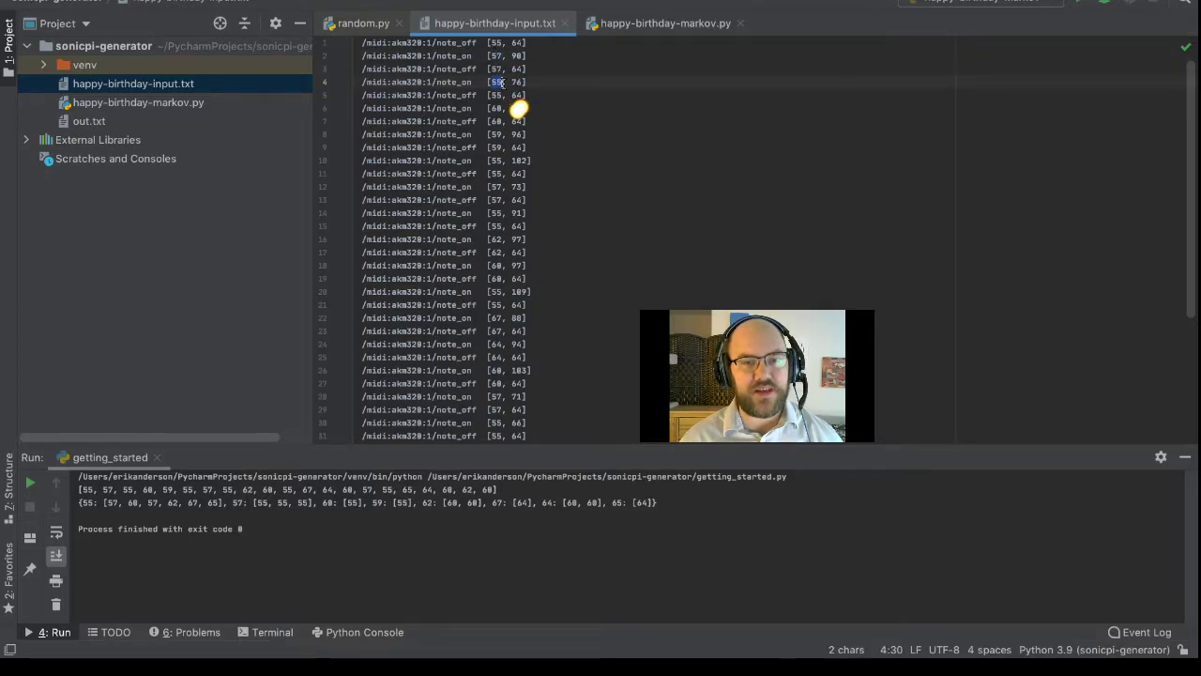
{"action": "left_click", "coordinate": [138, 102]}
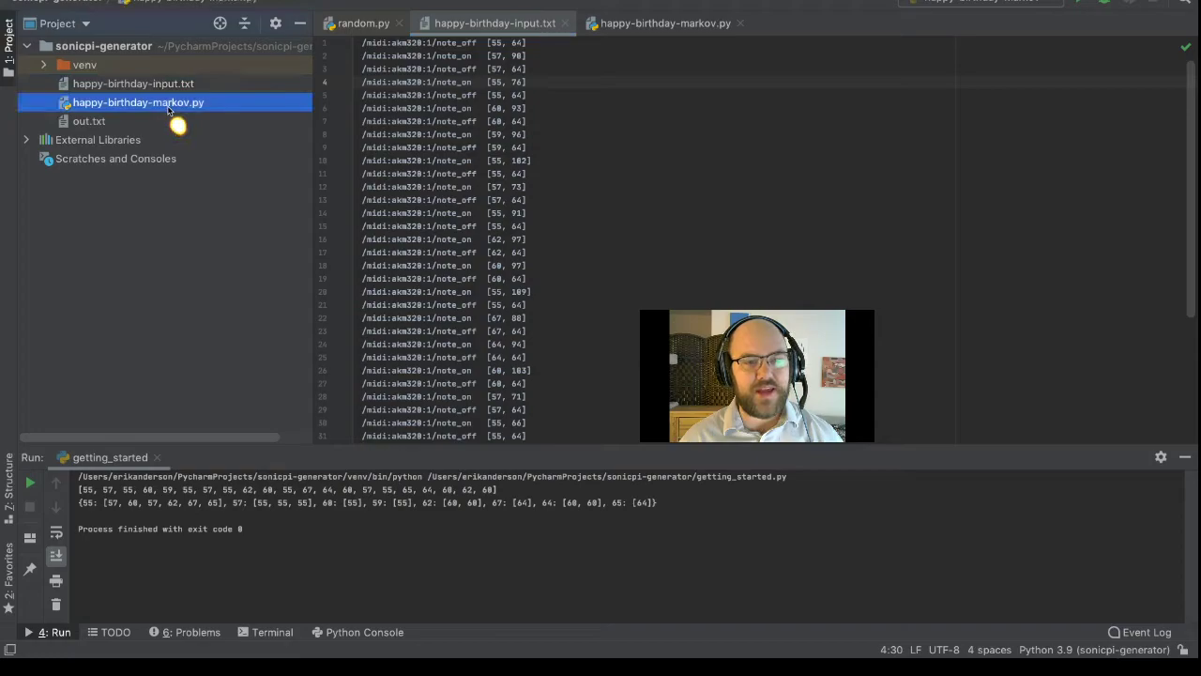
Step: Return to the happy-birthday-markov.py tab to review its parsed note list
{"action": "left_click", "coordinate": [665, 23]}
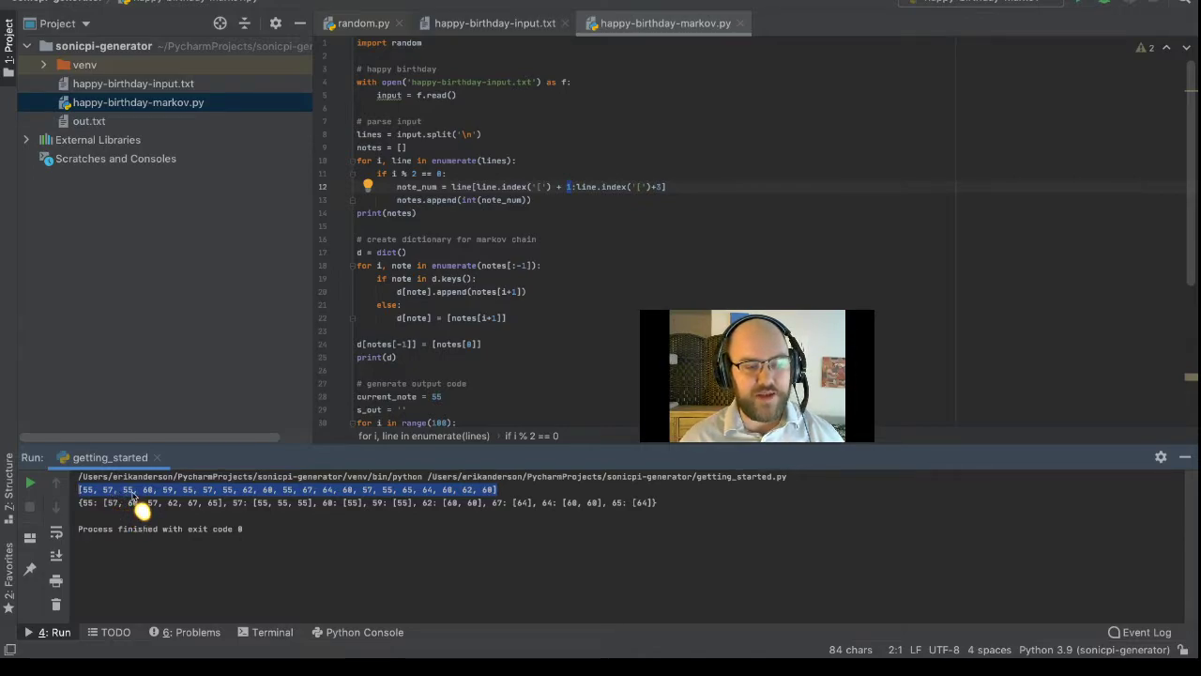
{"action": "mouse_move", "coordinate": [168, 502]}
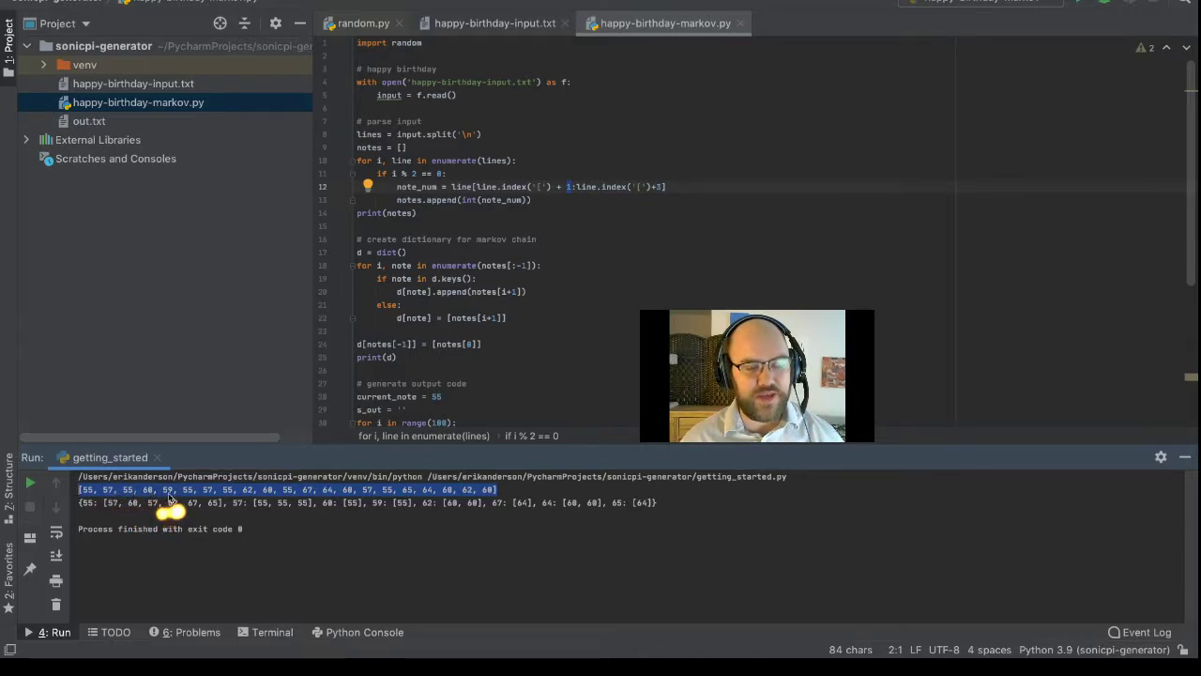
{"action": "mouse_move", "coordinate": [244, 525]}
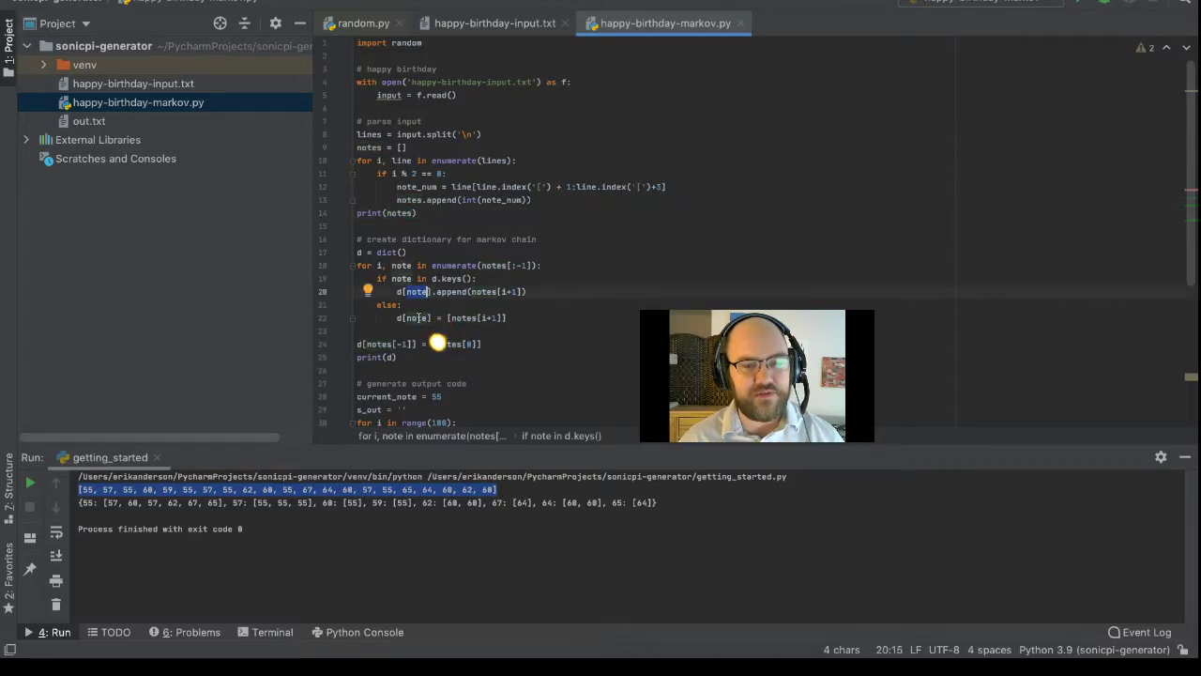
{"action": "mouse_move", "coordinate": [493, 317]}
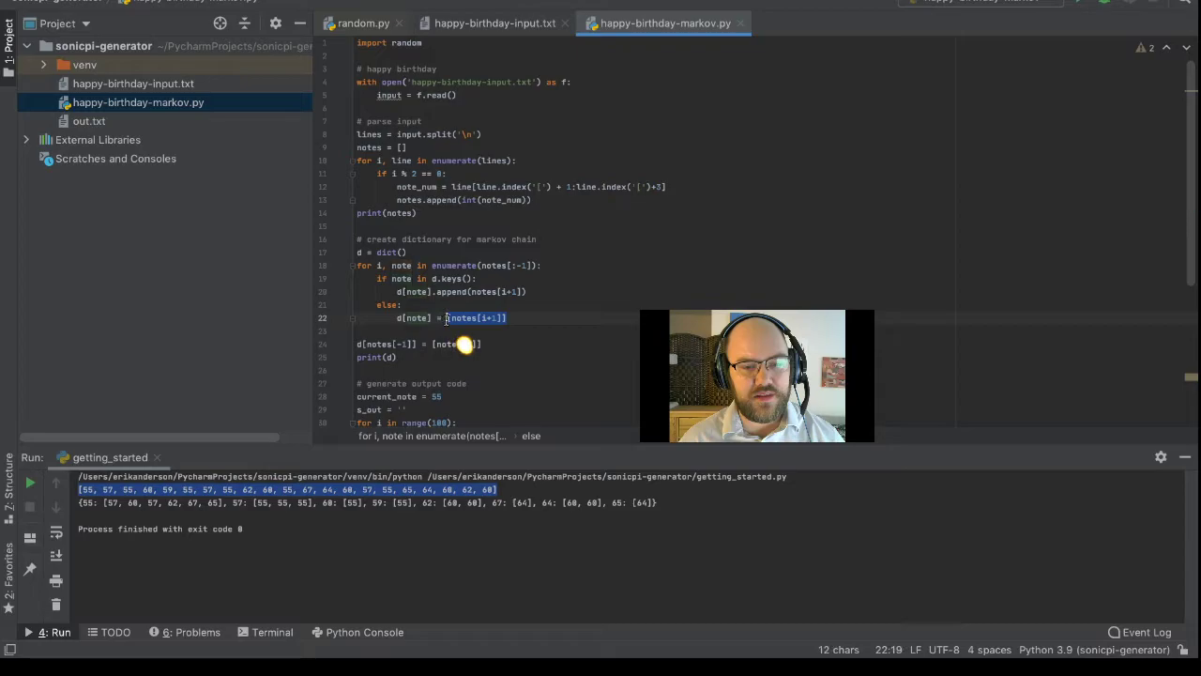
{"action": "mouse_move", "coordinate": [479, 317]}
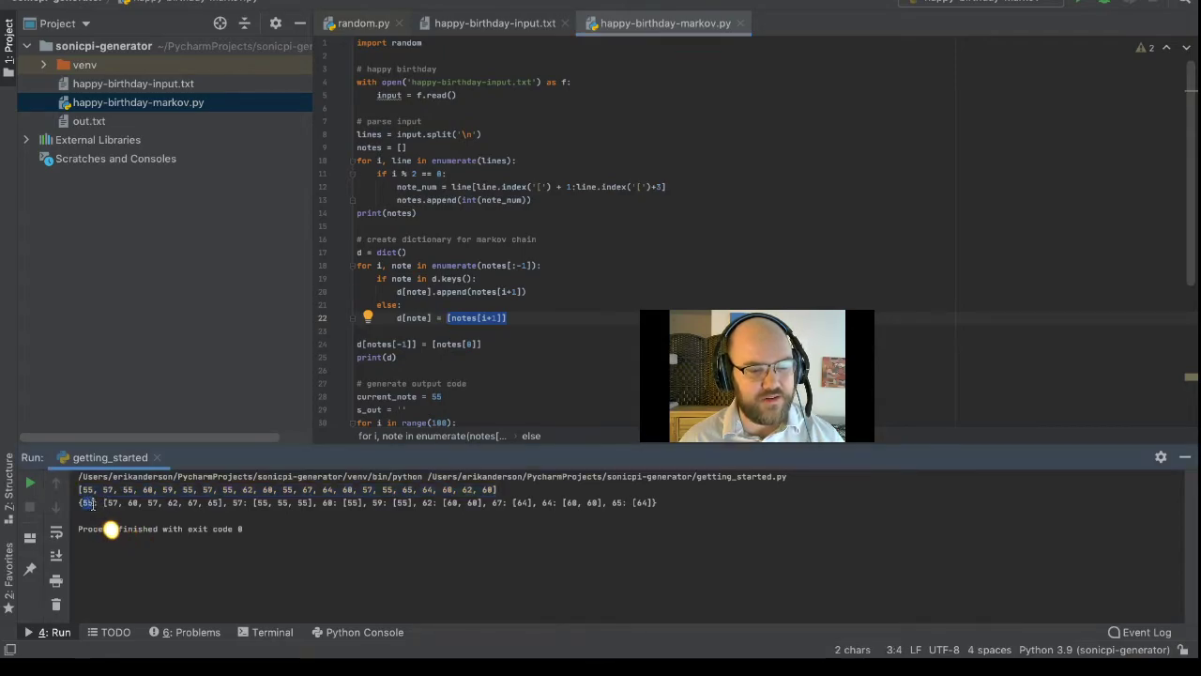
{"action": "left_click_drag", "start_coordinate": [105, 502], "coordinate": [185, 502]}
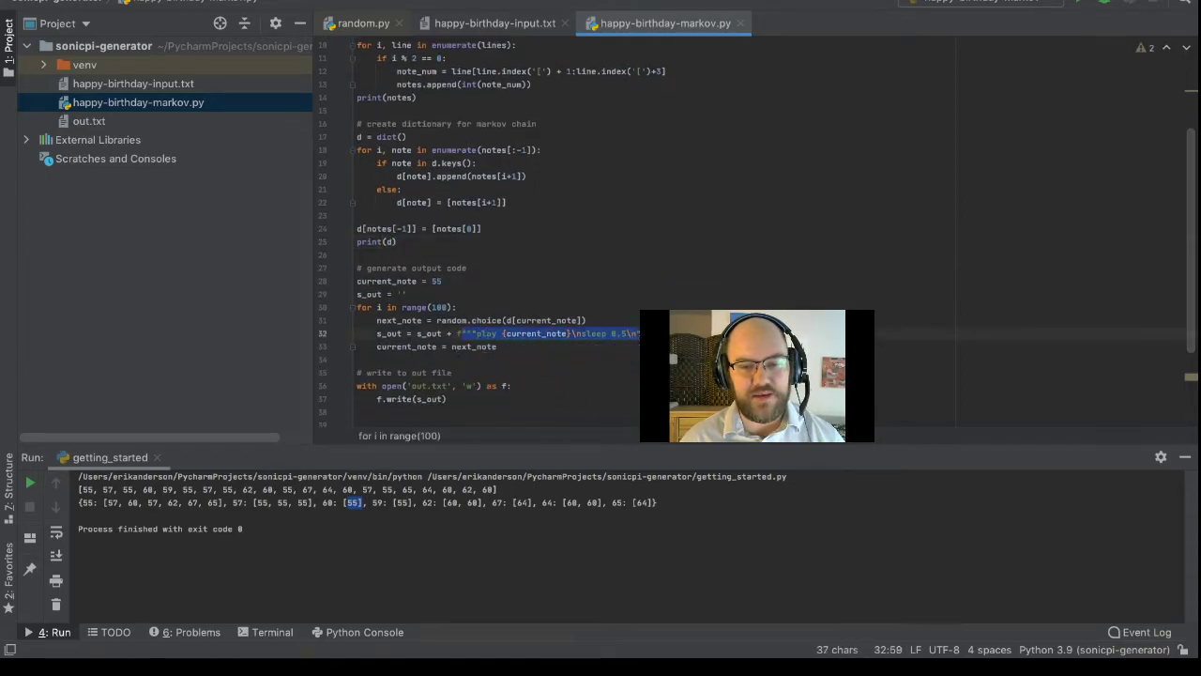
{"action": "left_click", "coordinate": [498, 346]}
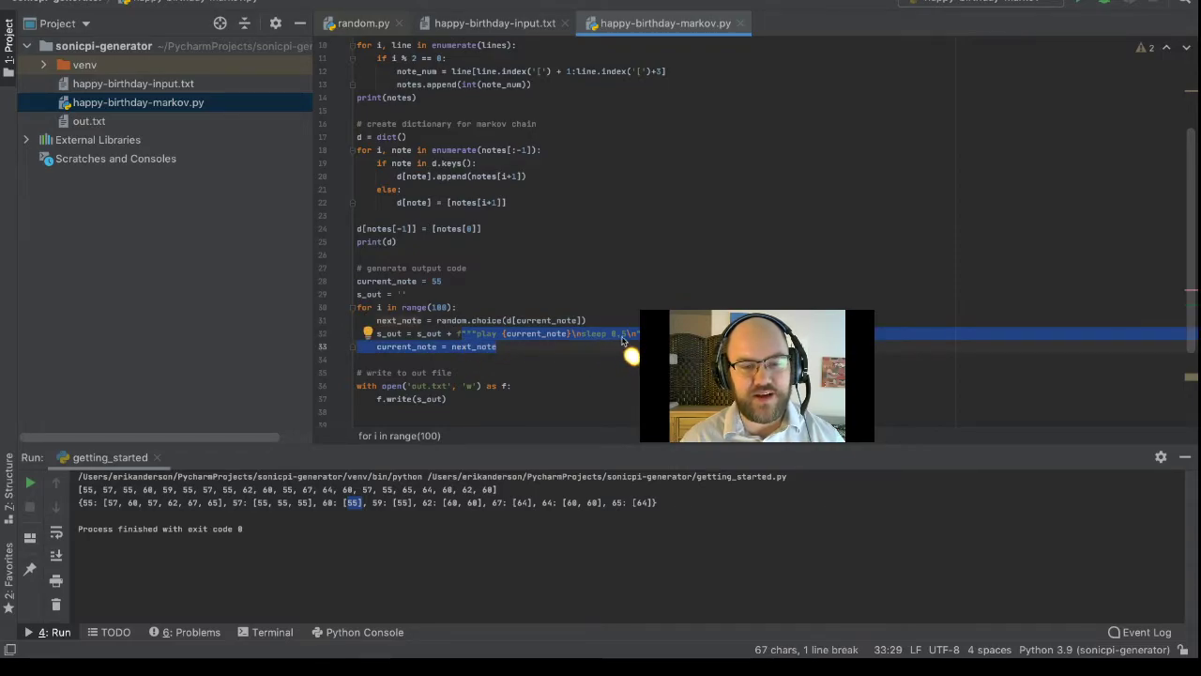
{"action": "left_click", "coordinate": [402, 293]}
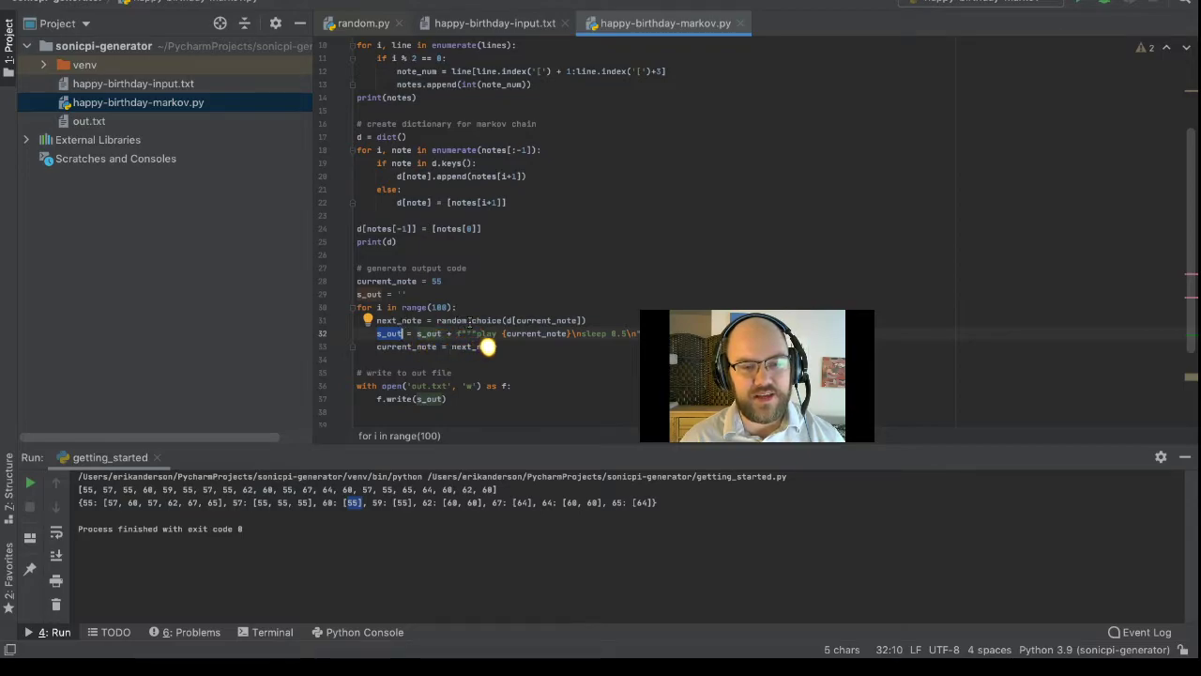
{"action": "mouse_move", "coordinate": [535, 347]}
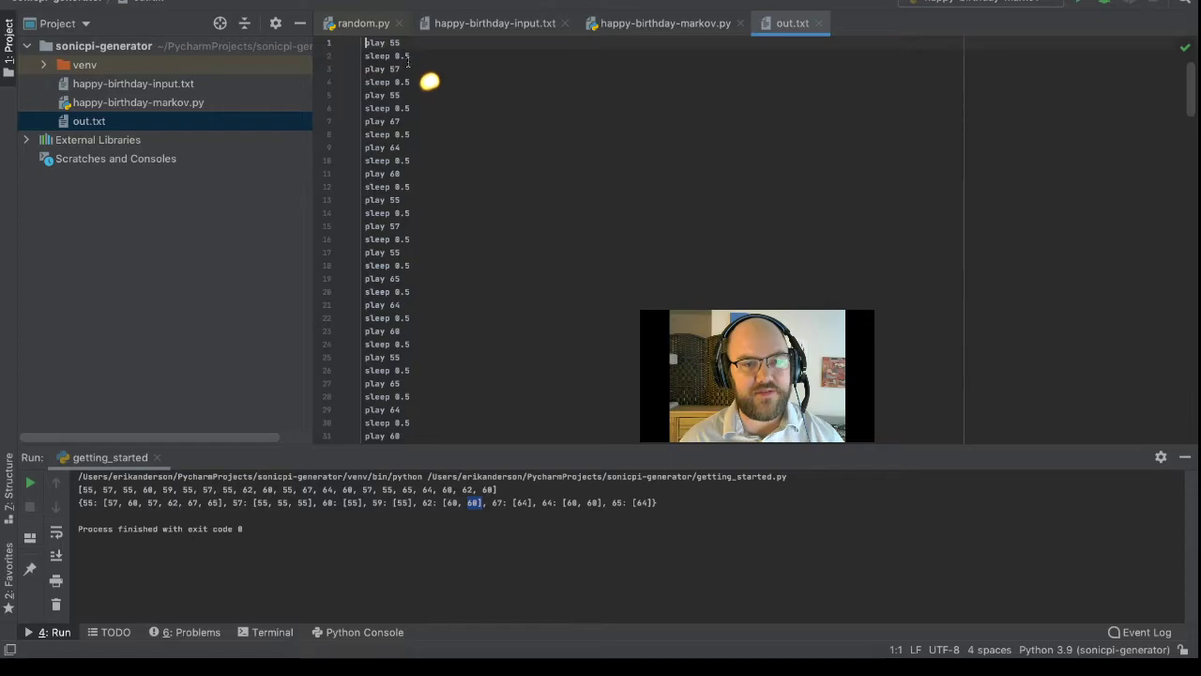
{"action": "mouse_move", "coordinate": [432, 113]}
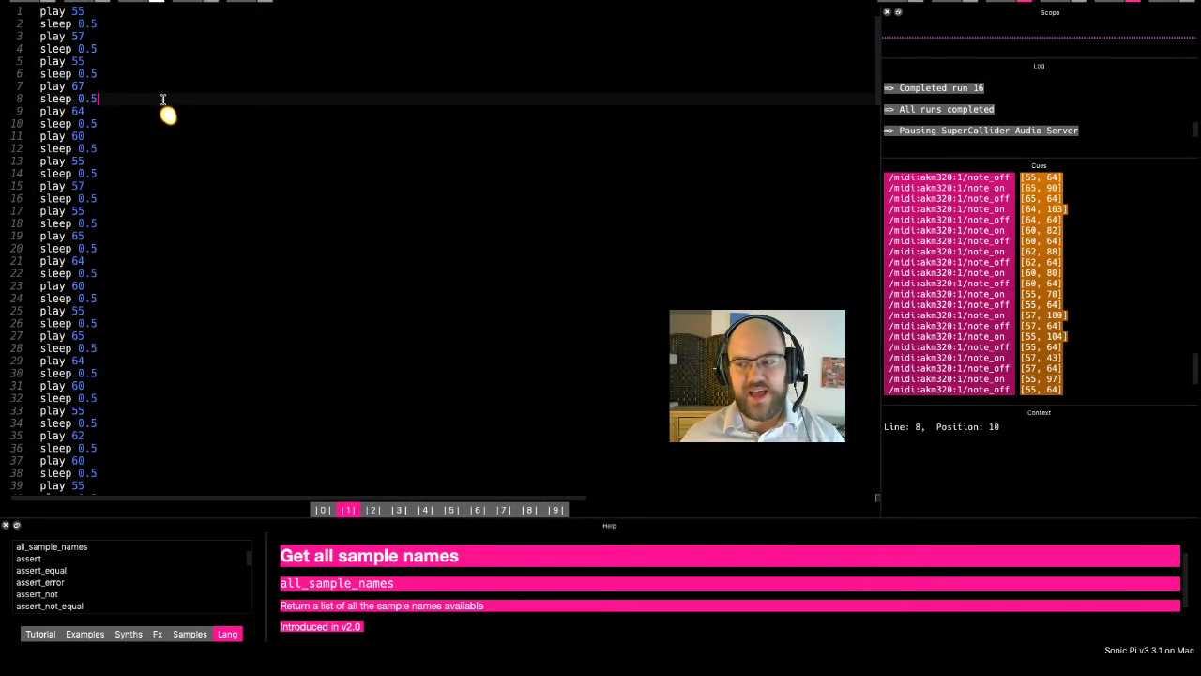
{"action": "mouse_move", "coordinate": [47, 9]}
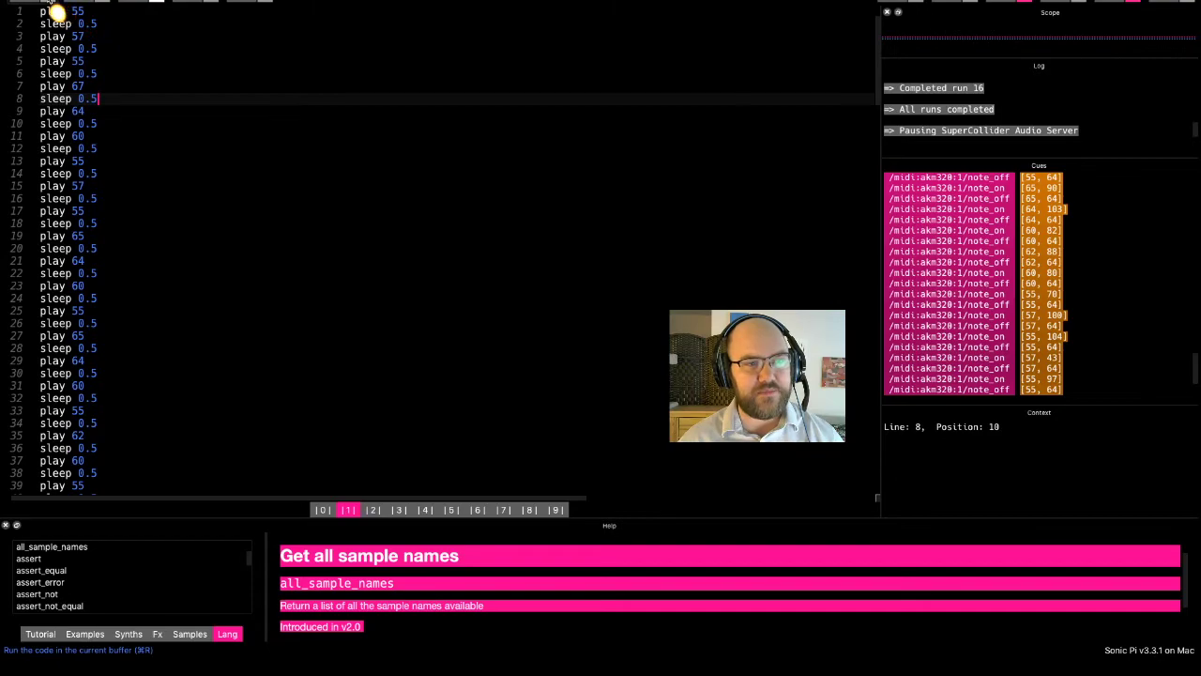